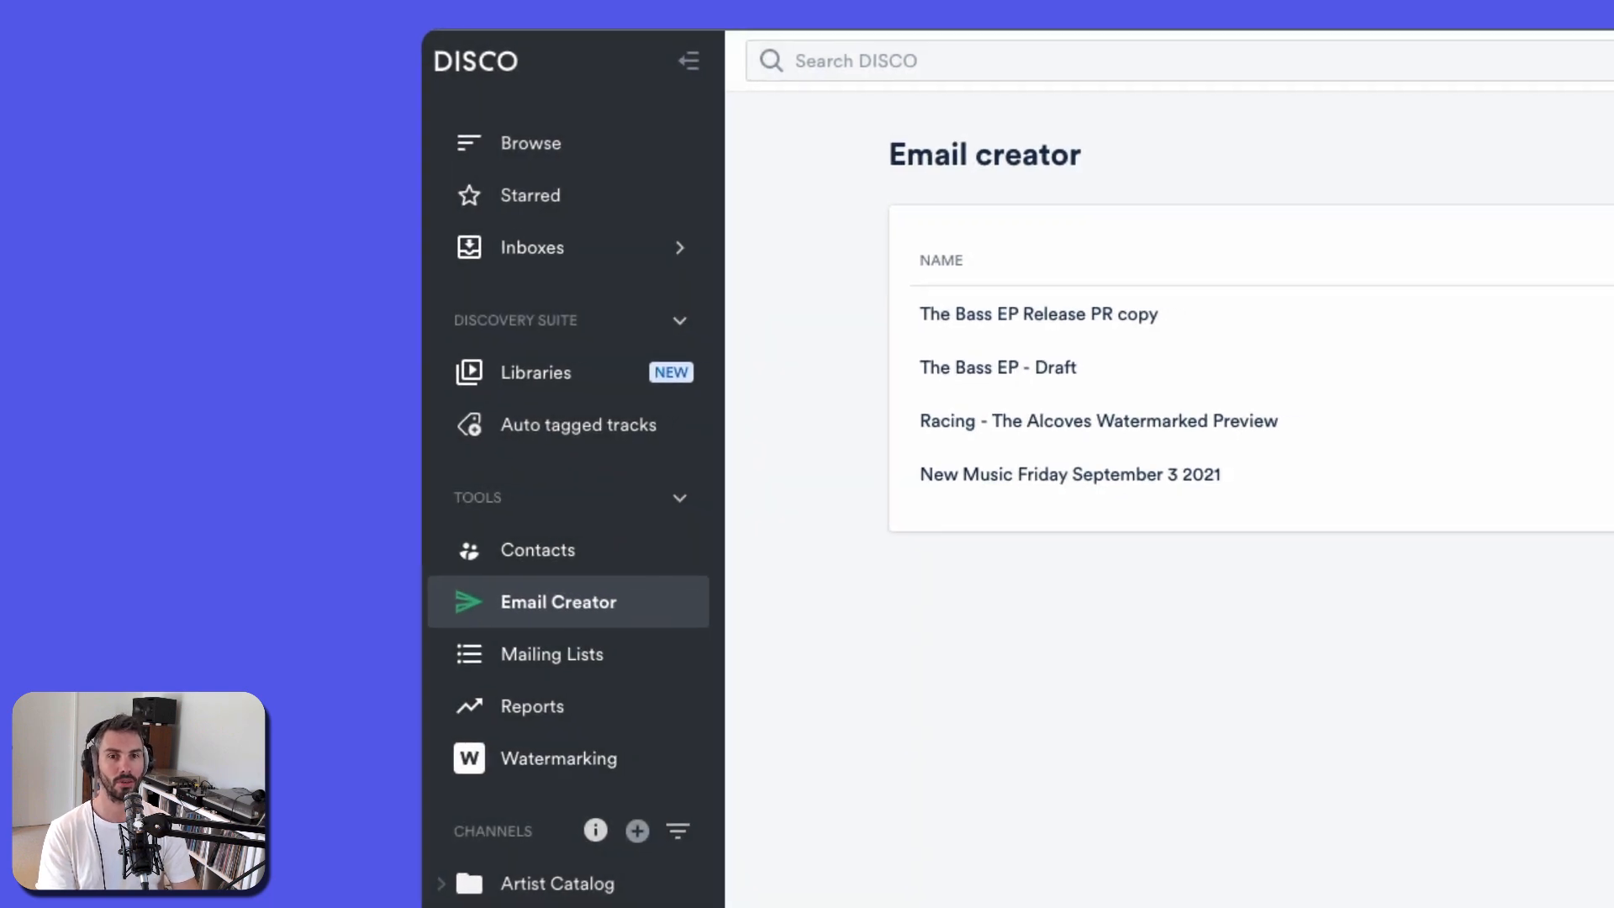
Open The Bass EP Release PR copy draft and remove its mailing list rule, targeting all 57 contacts.
left_click(688, 61)
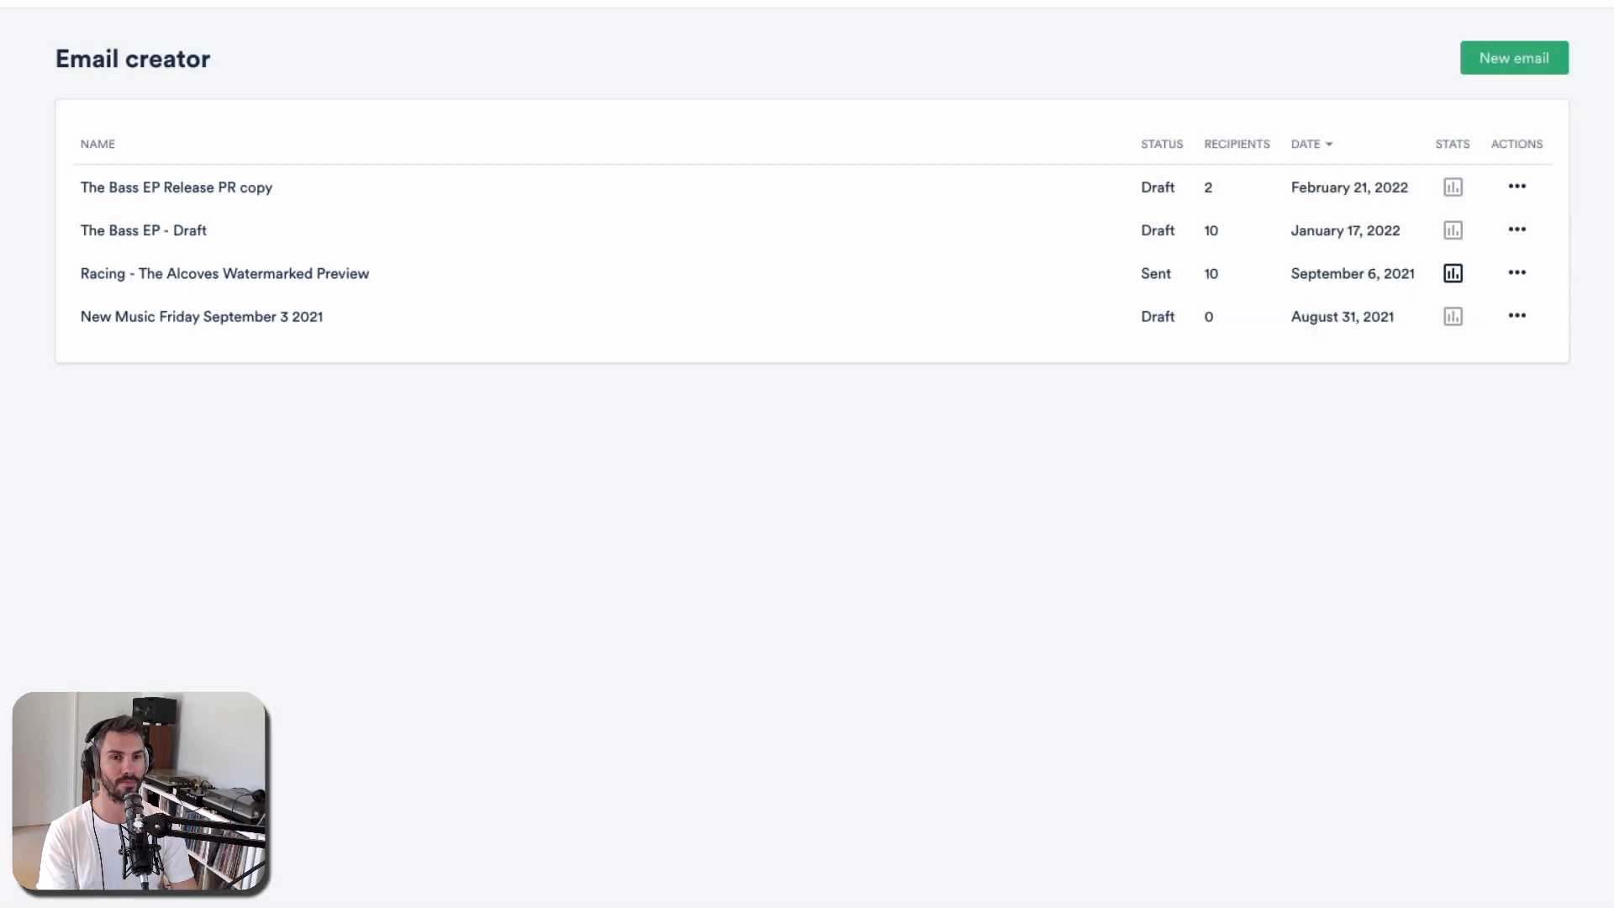
left_click(1513, 58)
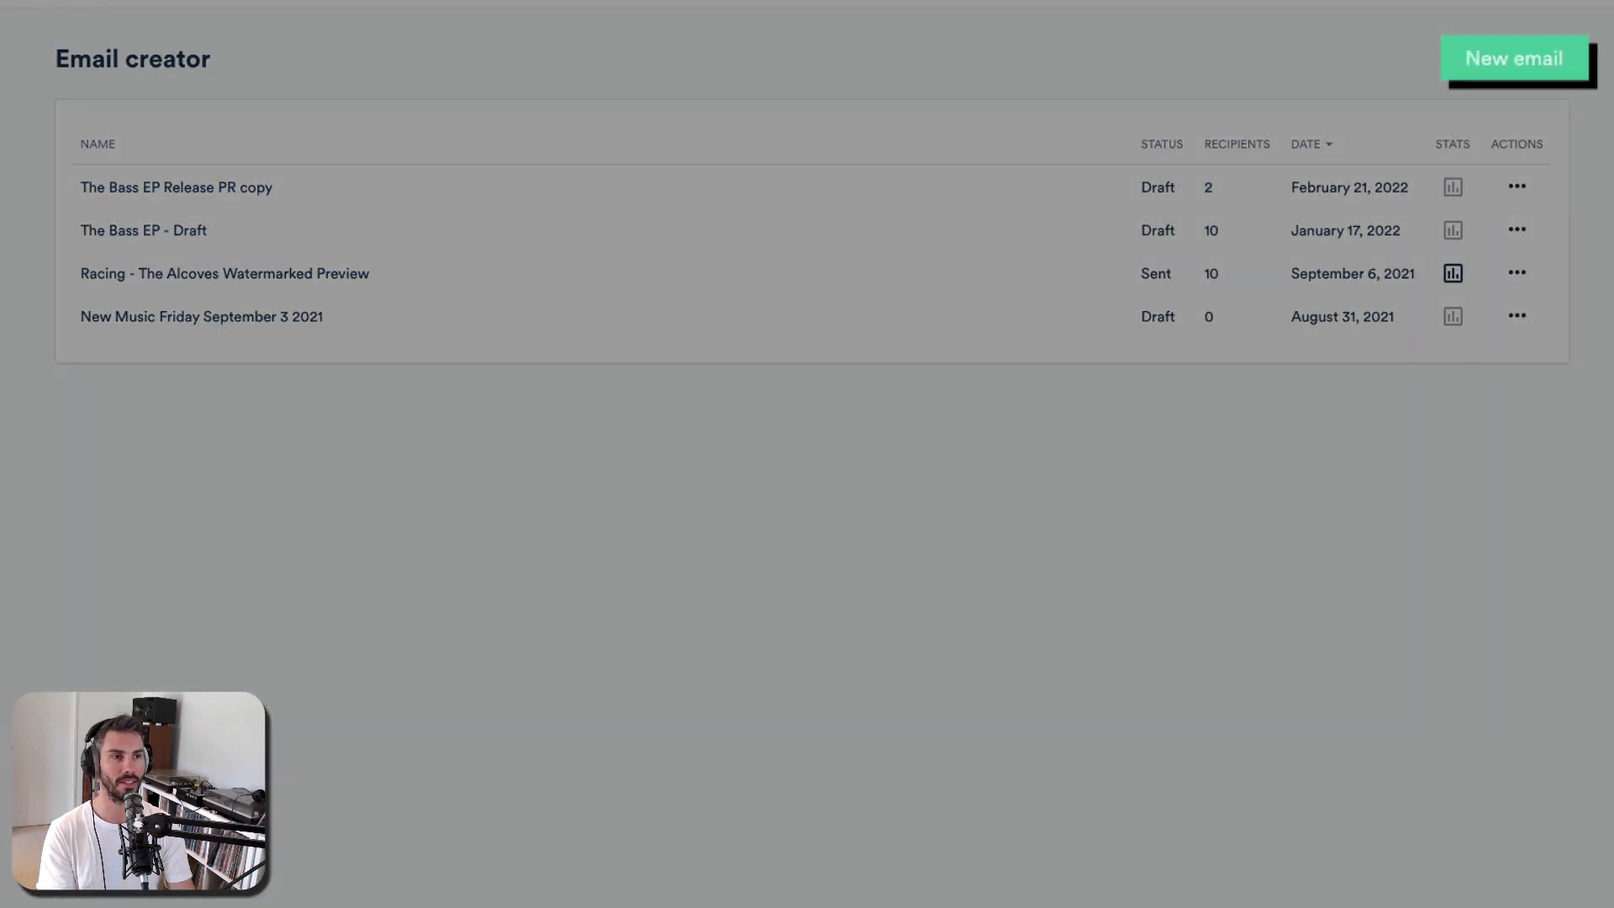
left_click(1515, 272)
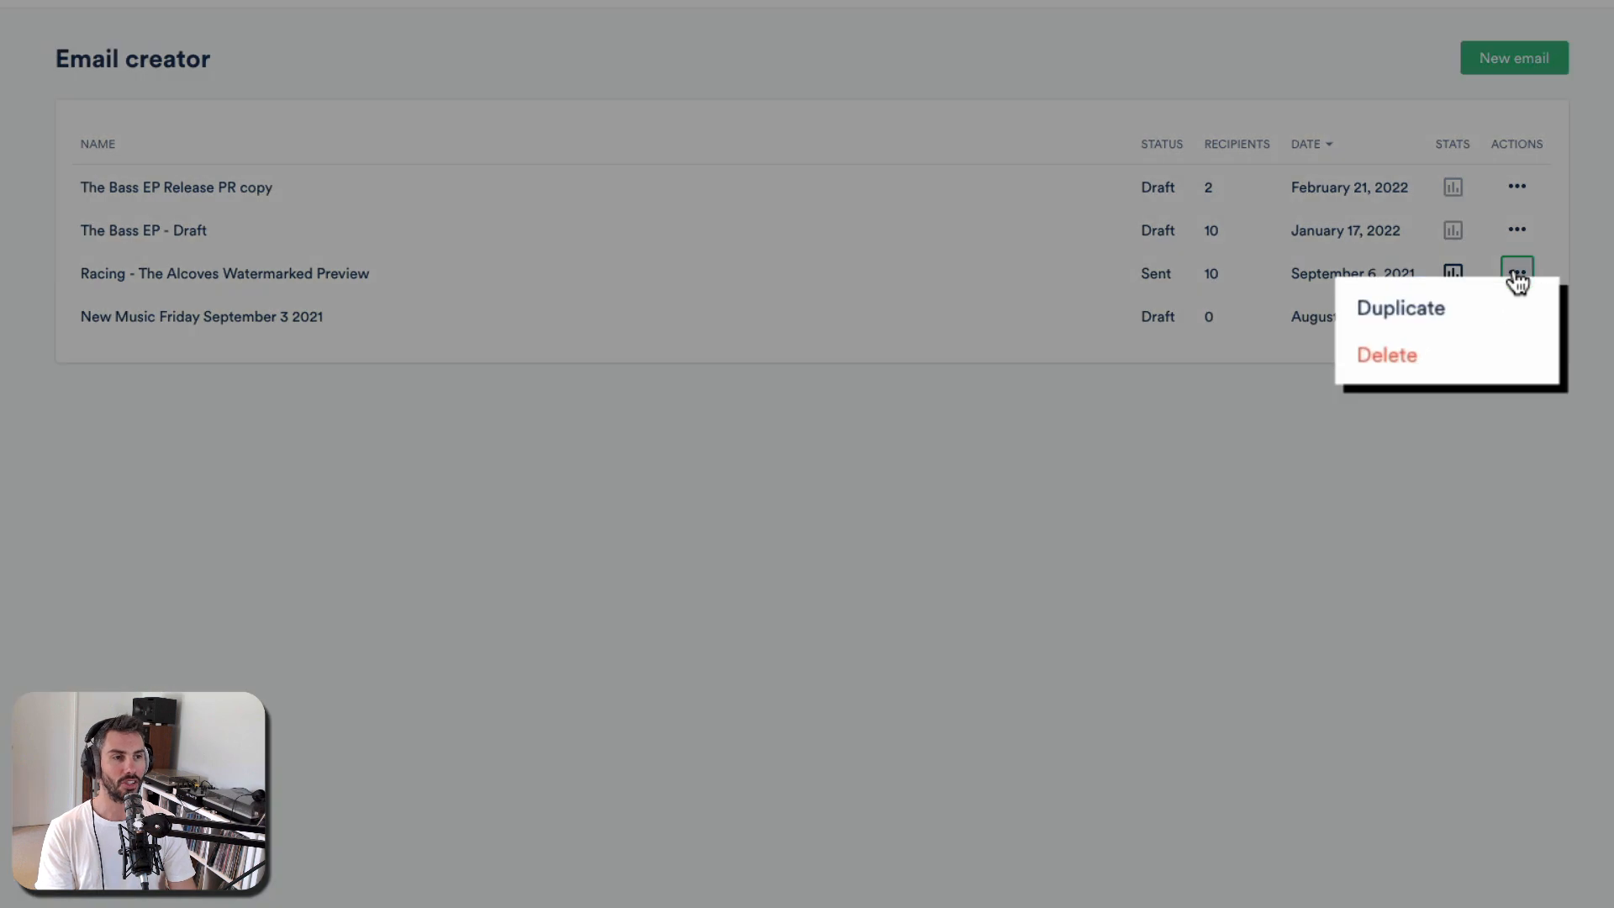
mouse_move(1429, 327)
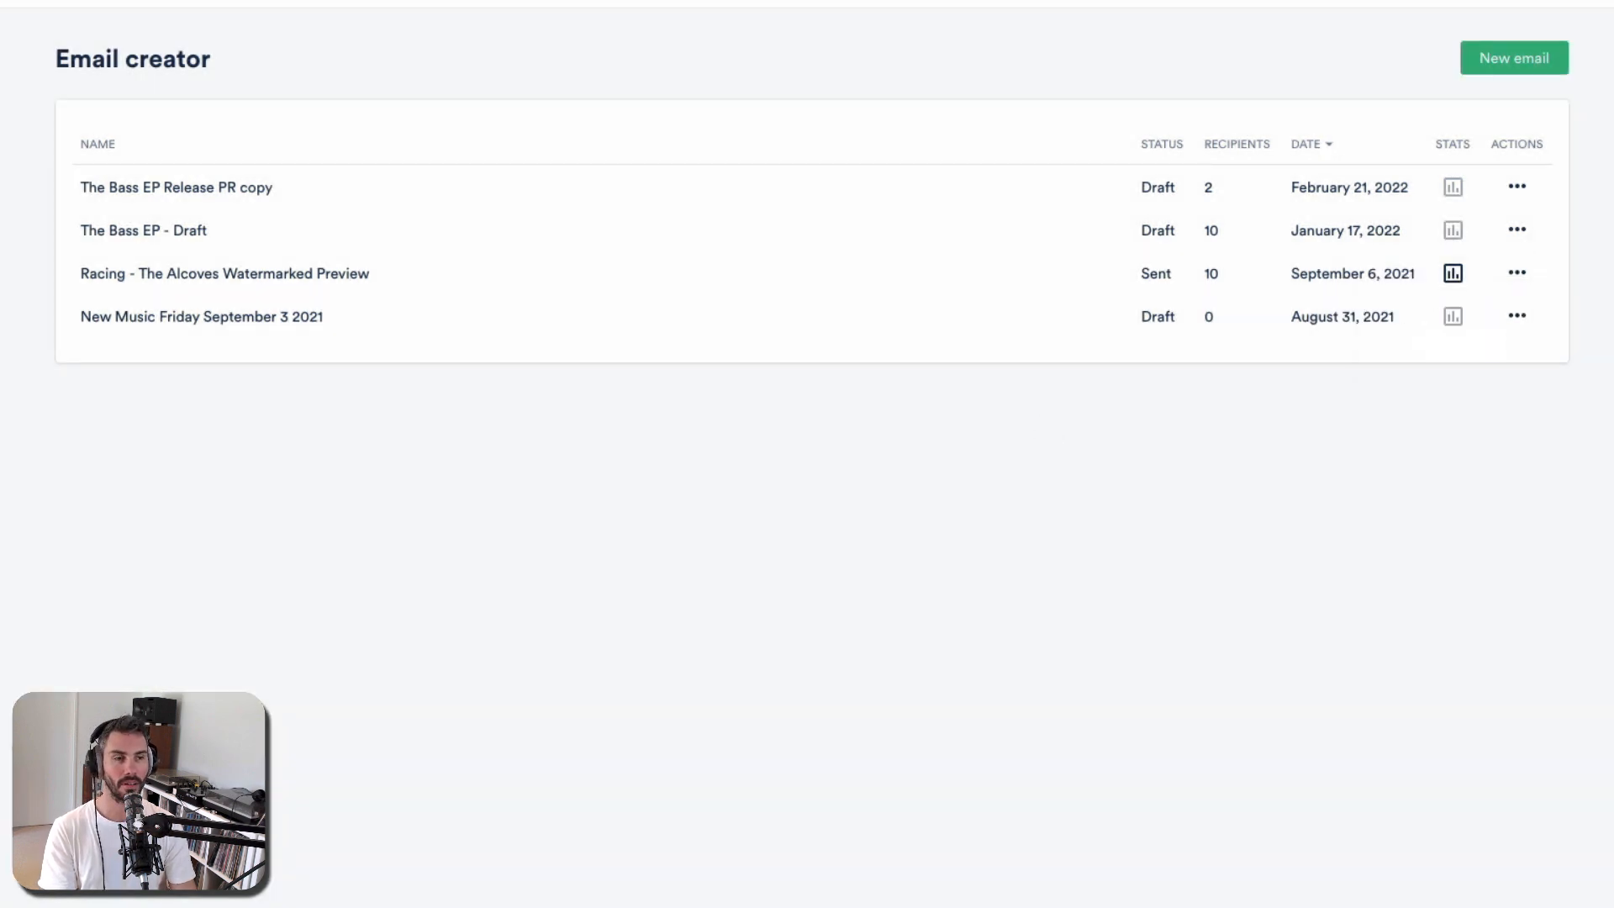
left_click(175, 188)
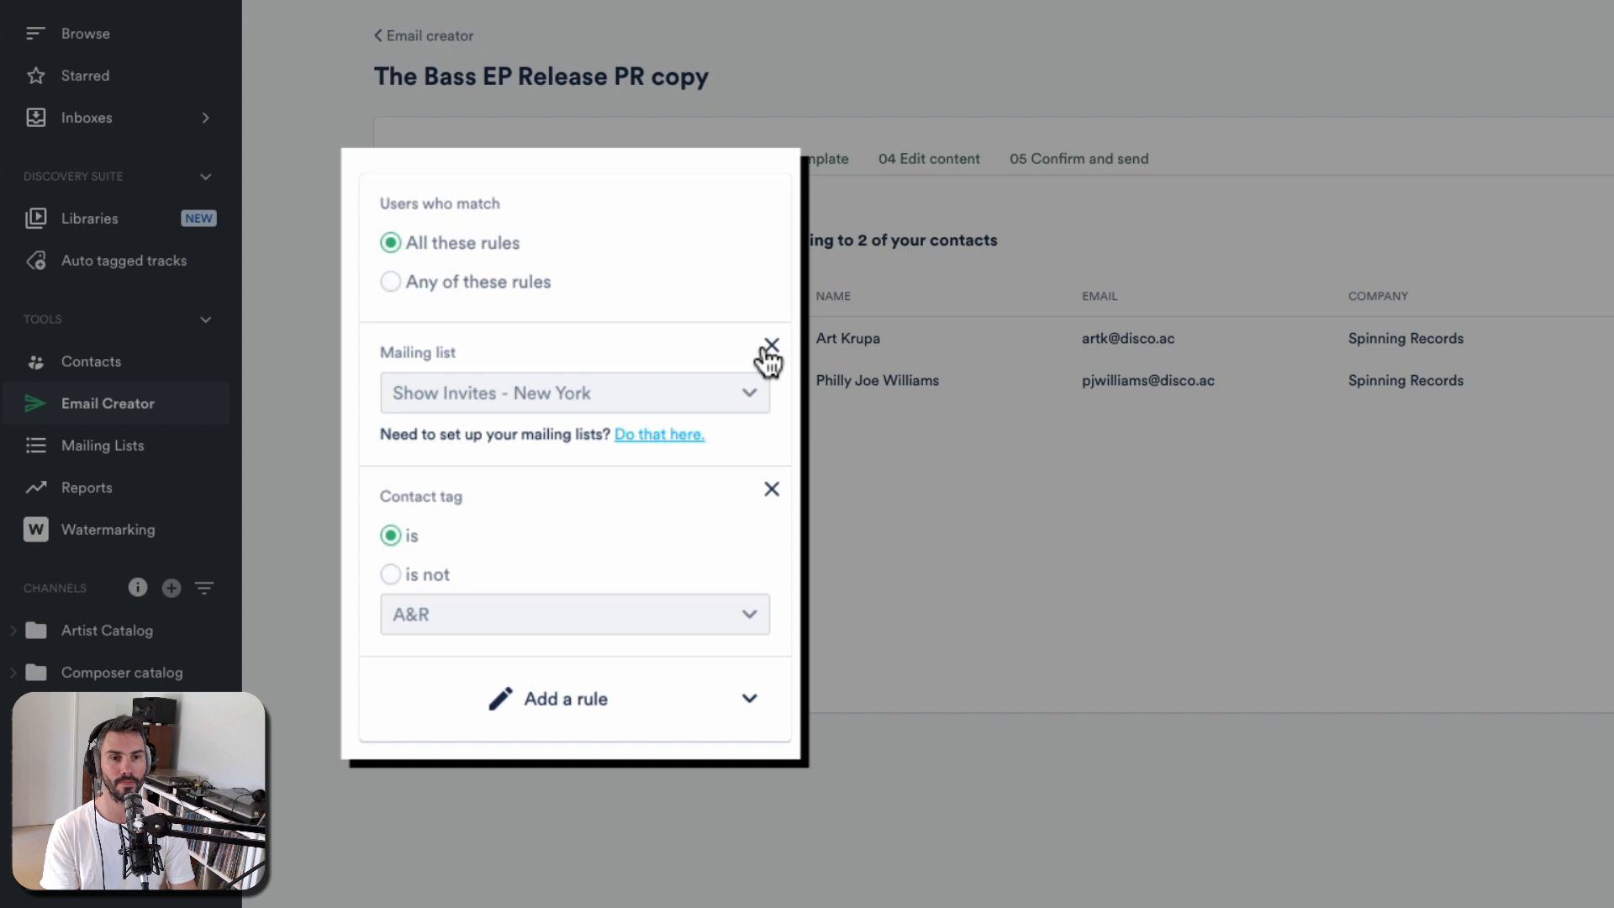
left_click(771, 344)
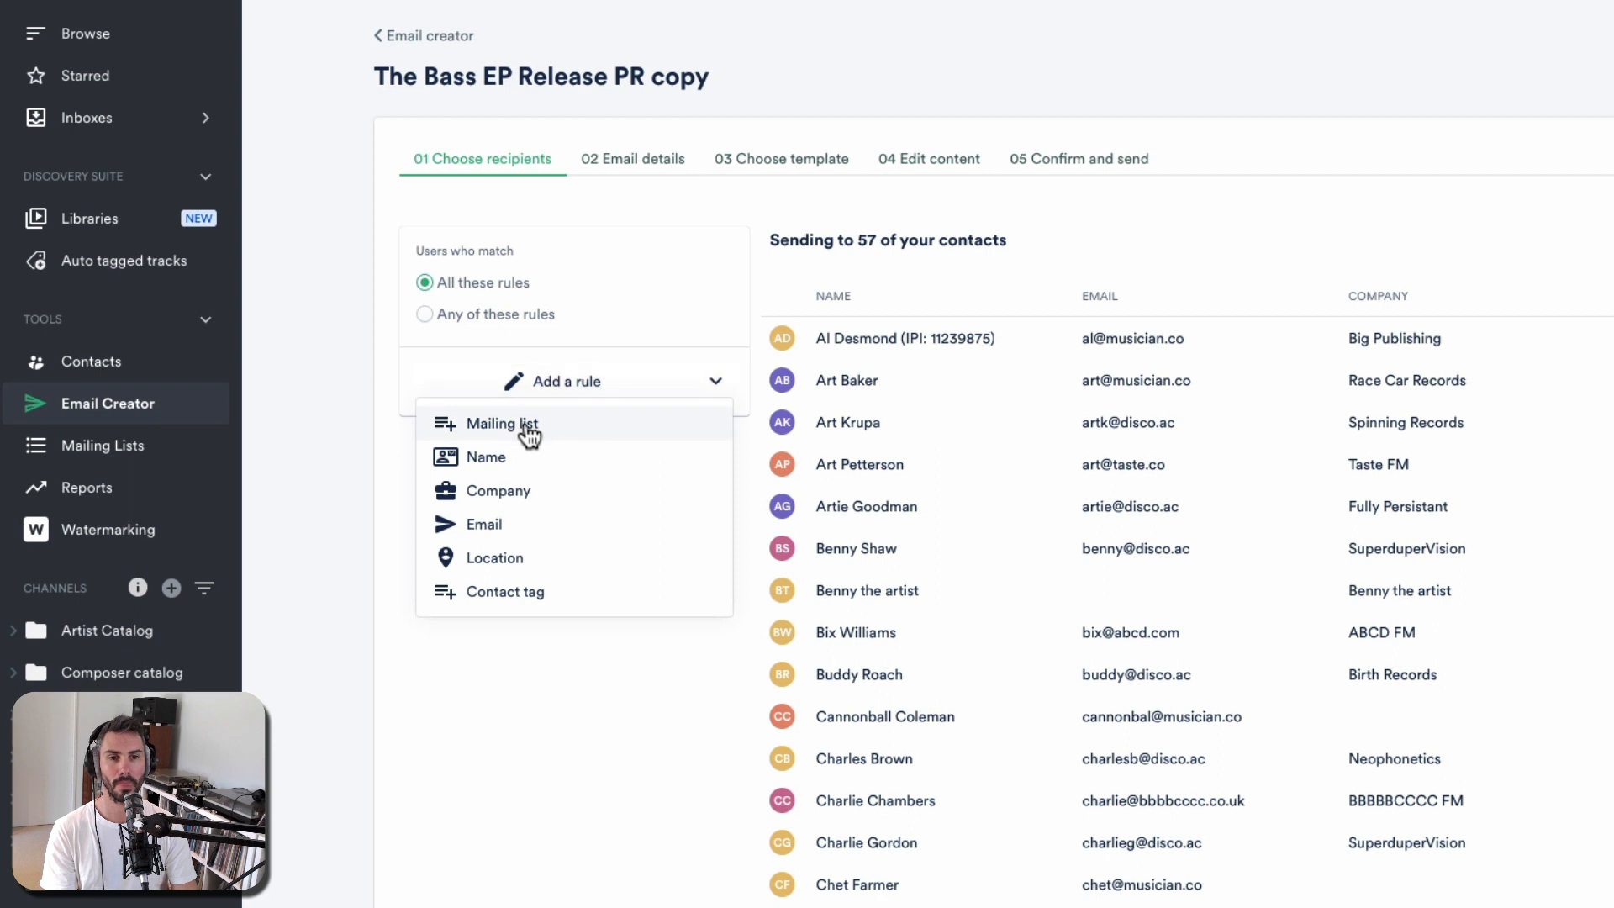
Add mailing list rules for A&R and Show Invites - New York, narrowing recipients to 2 contacts.
left_click(493, 423)
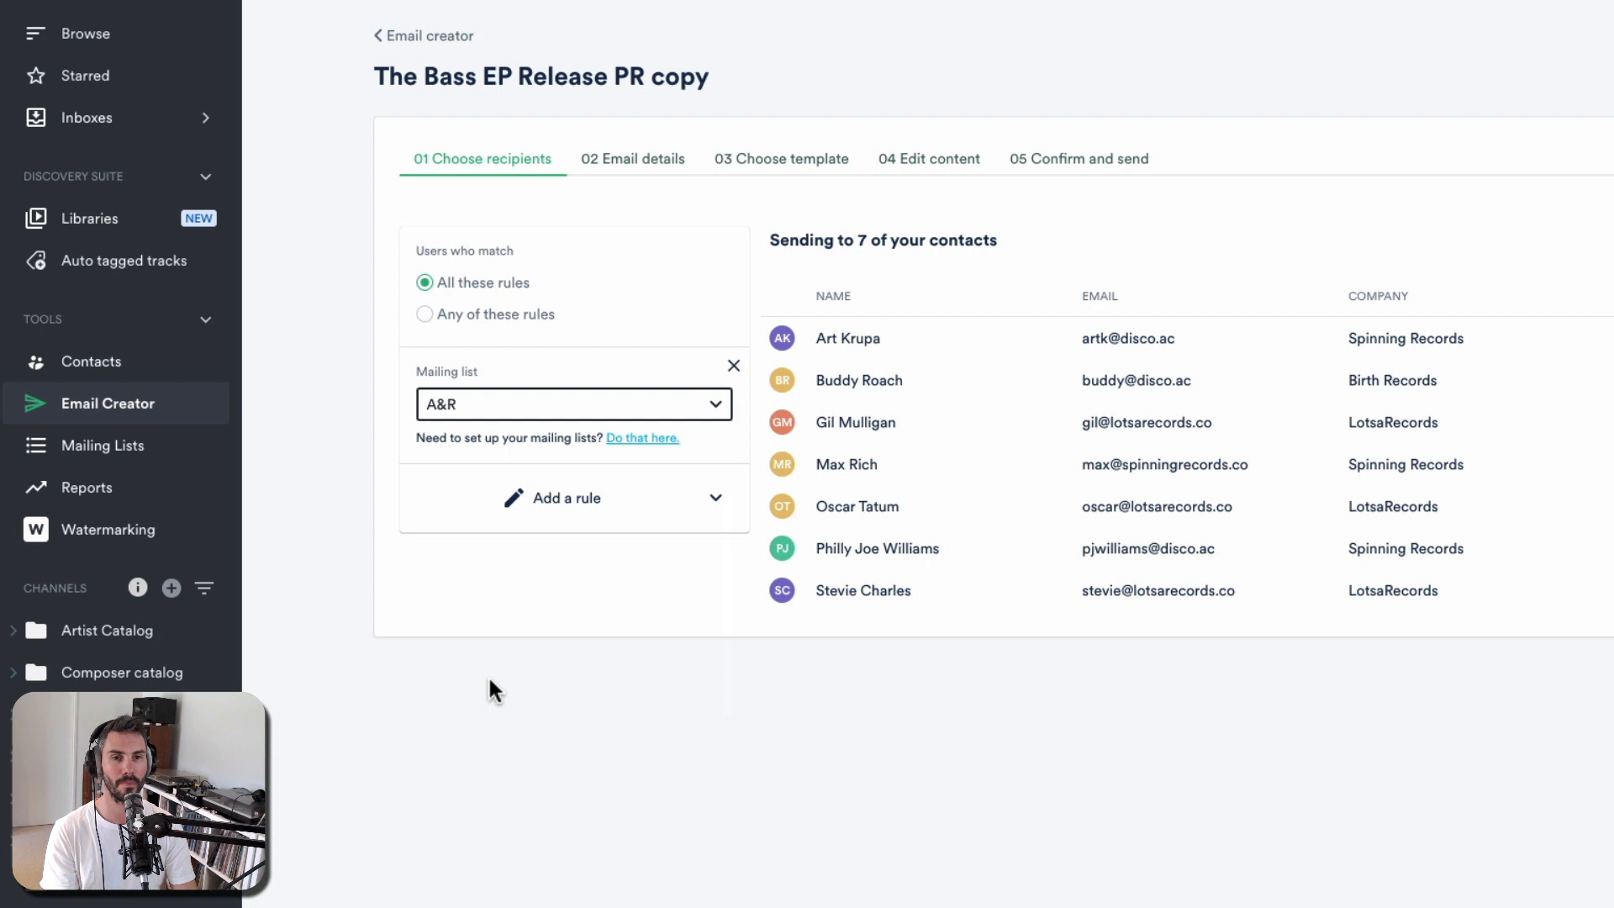
left_click(564, 498)
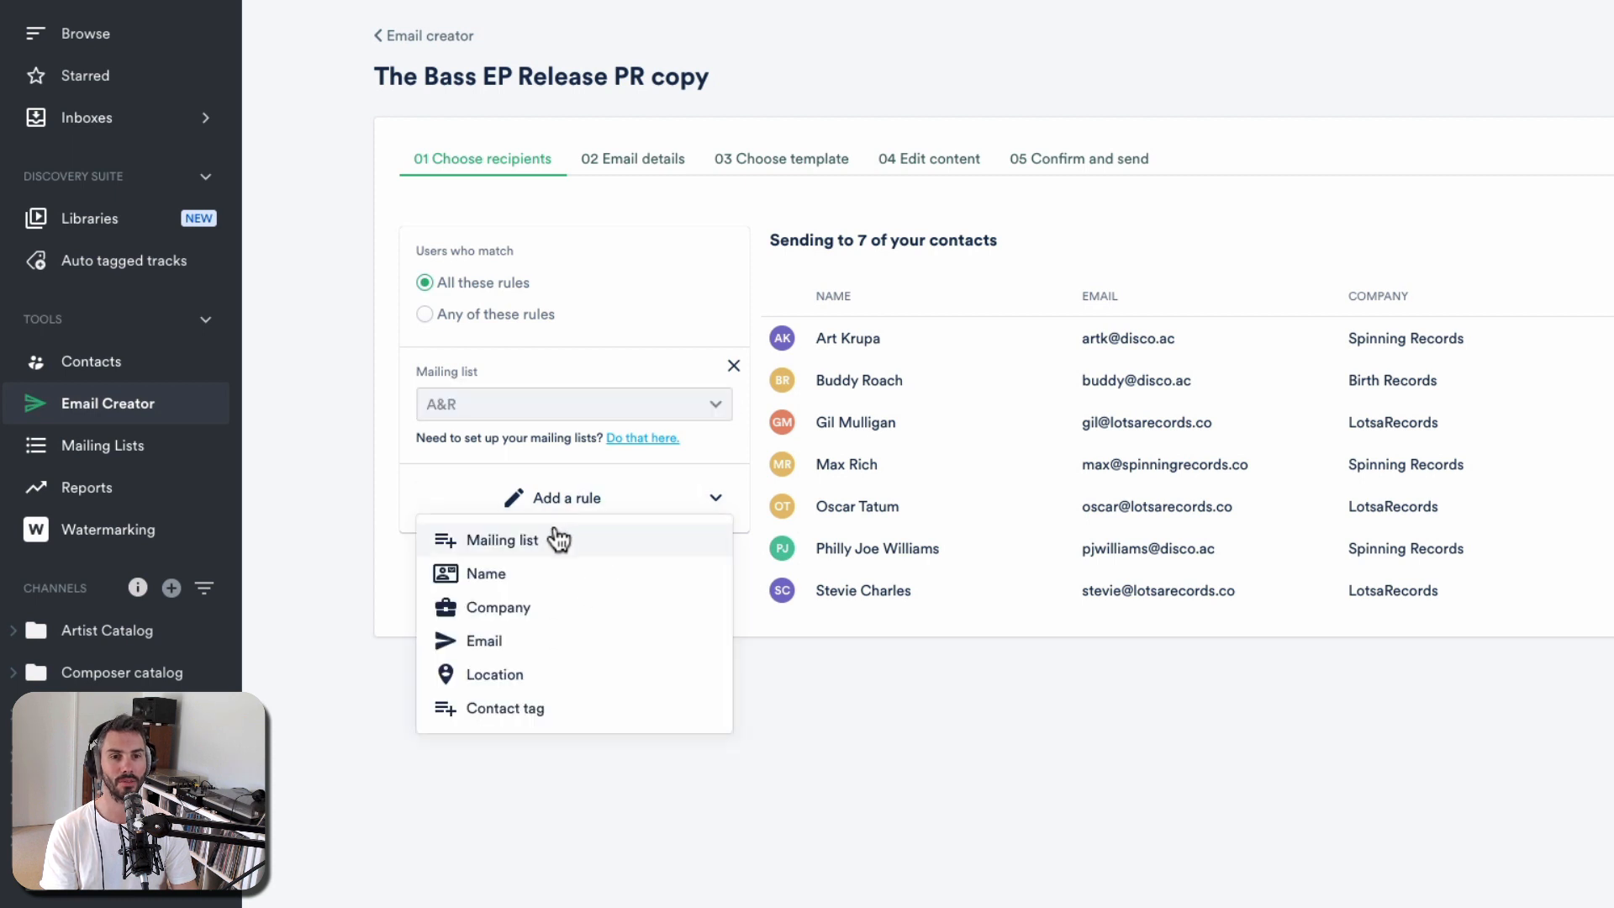
left_click(503, 539)
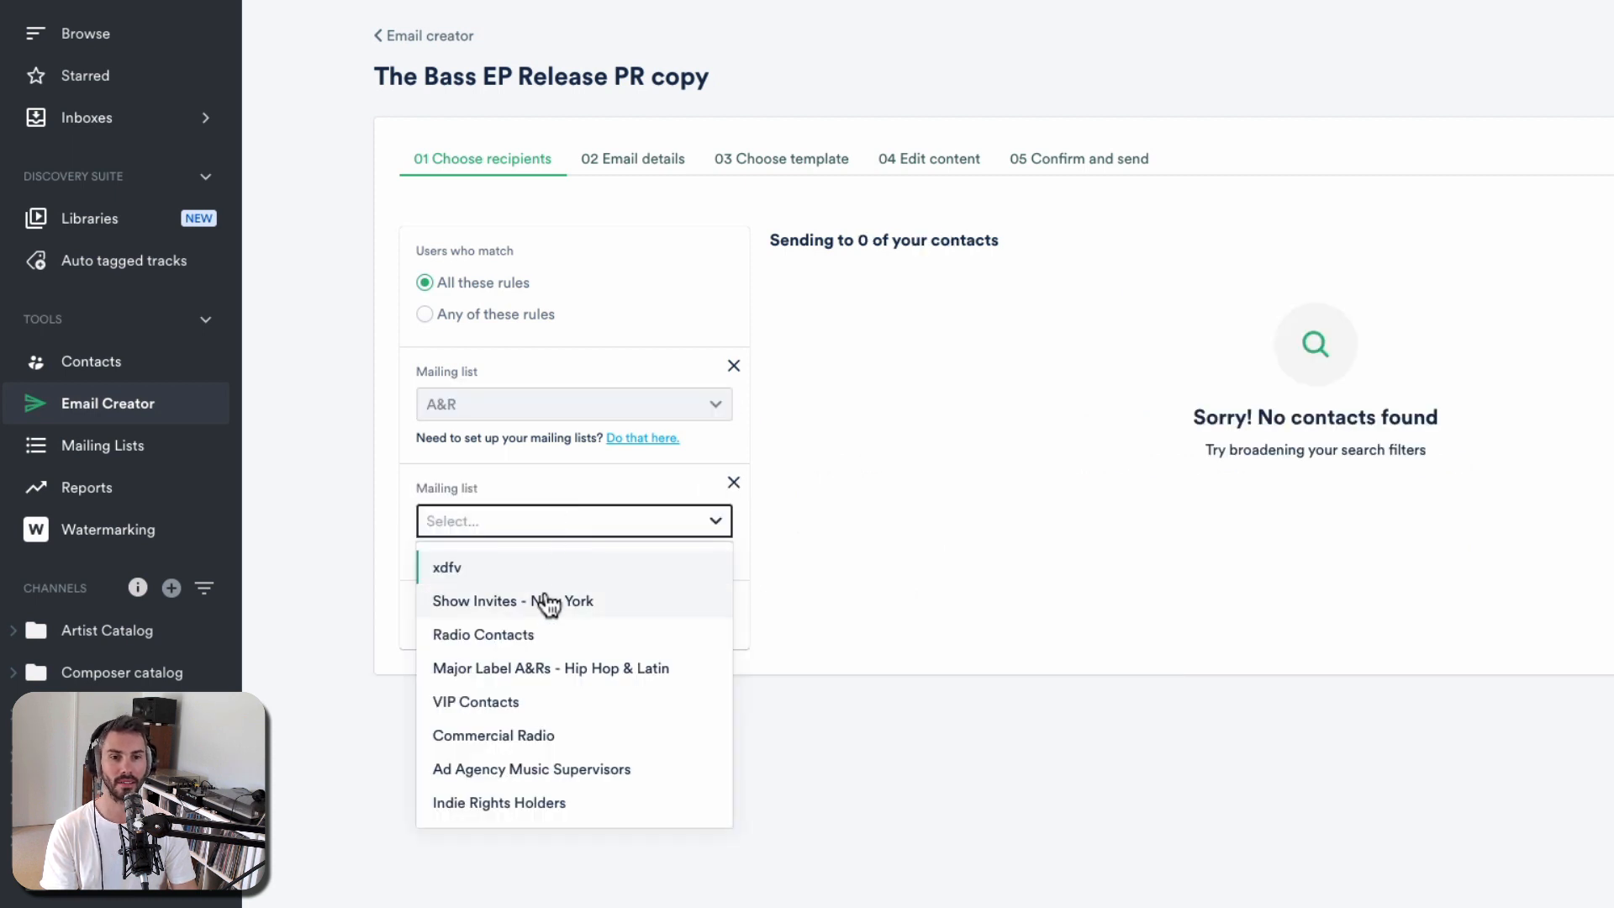
left_click(512, 600)
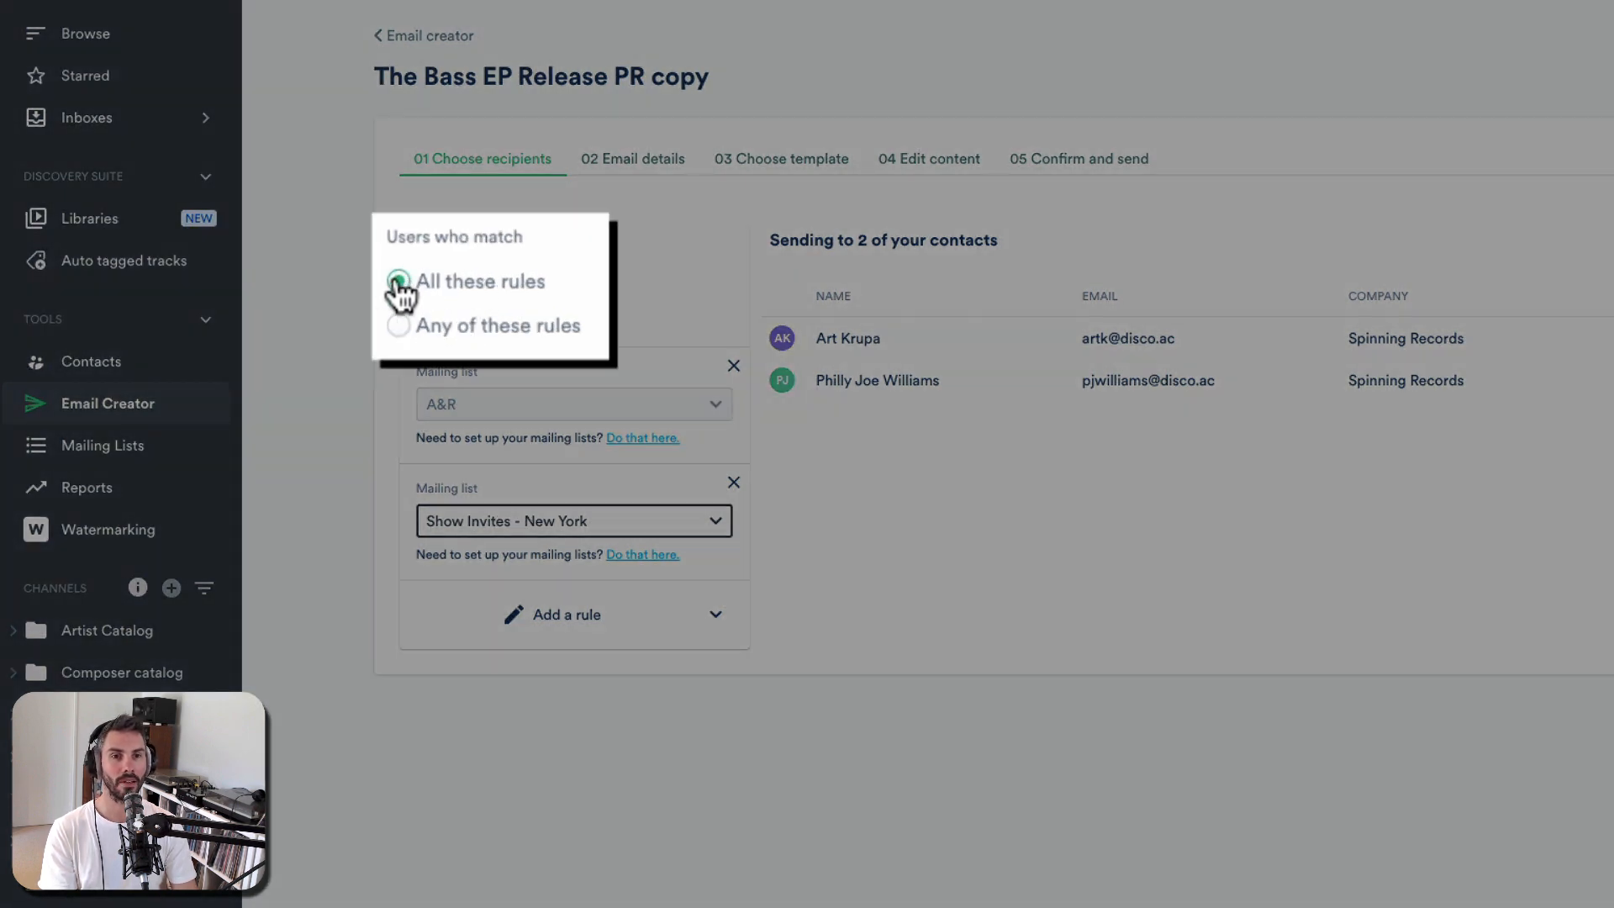
Set Users who match to Any of these rules, widening recipients to 15 contacts.
left_click(410, 281)
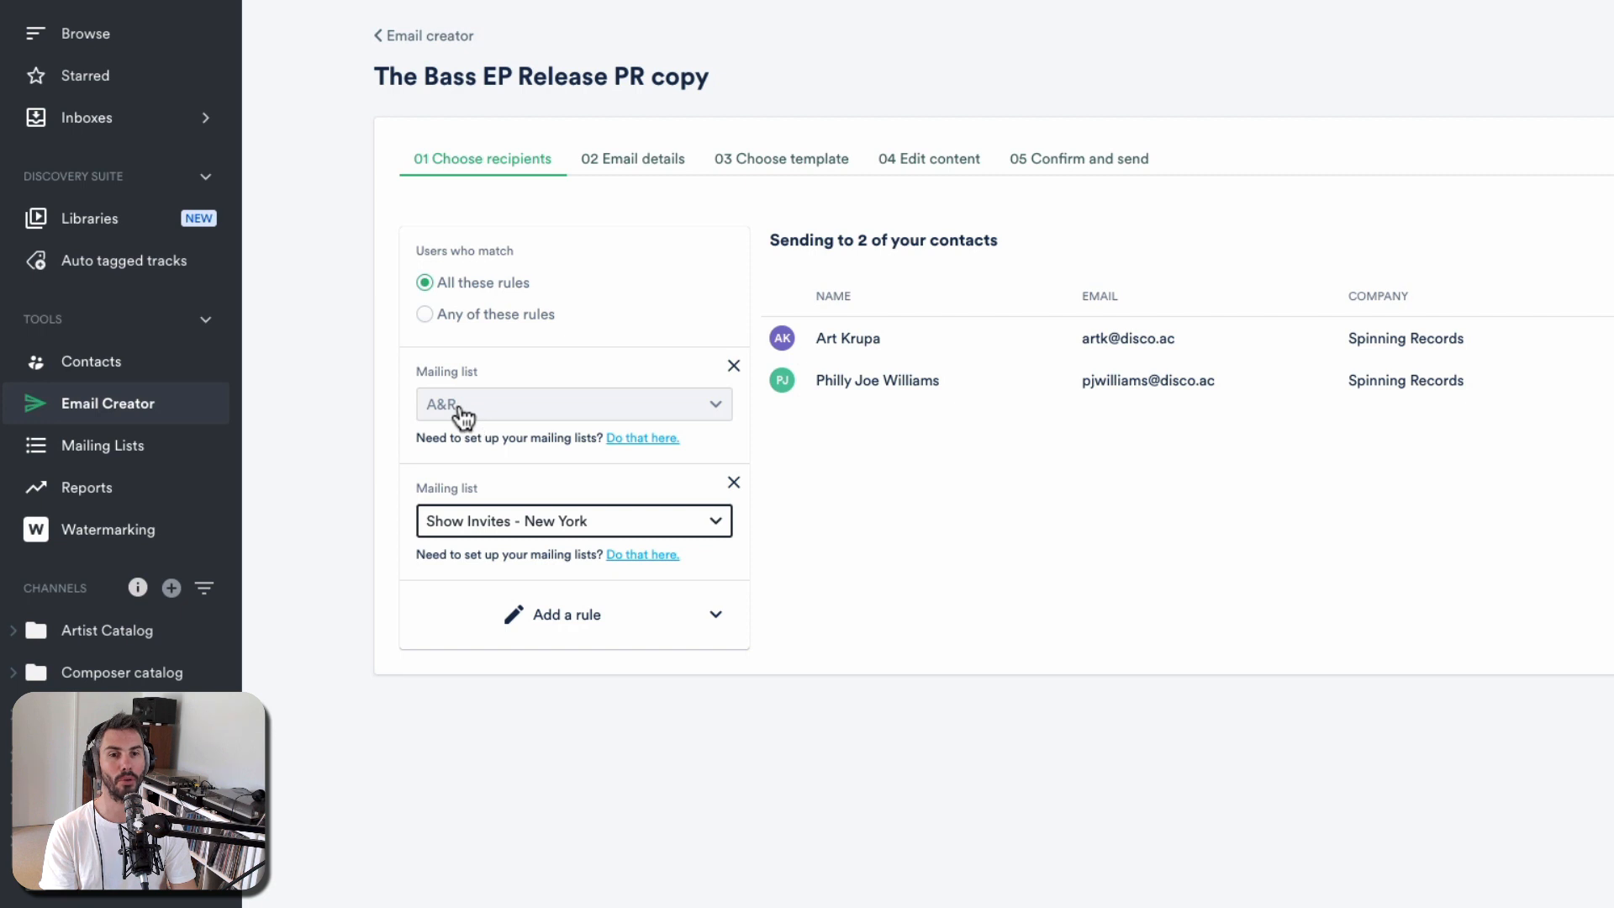
mouse_move(381, 352)
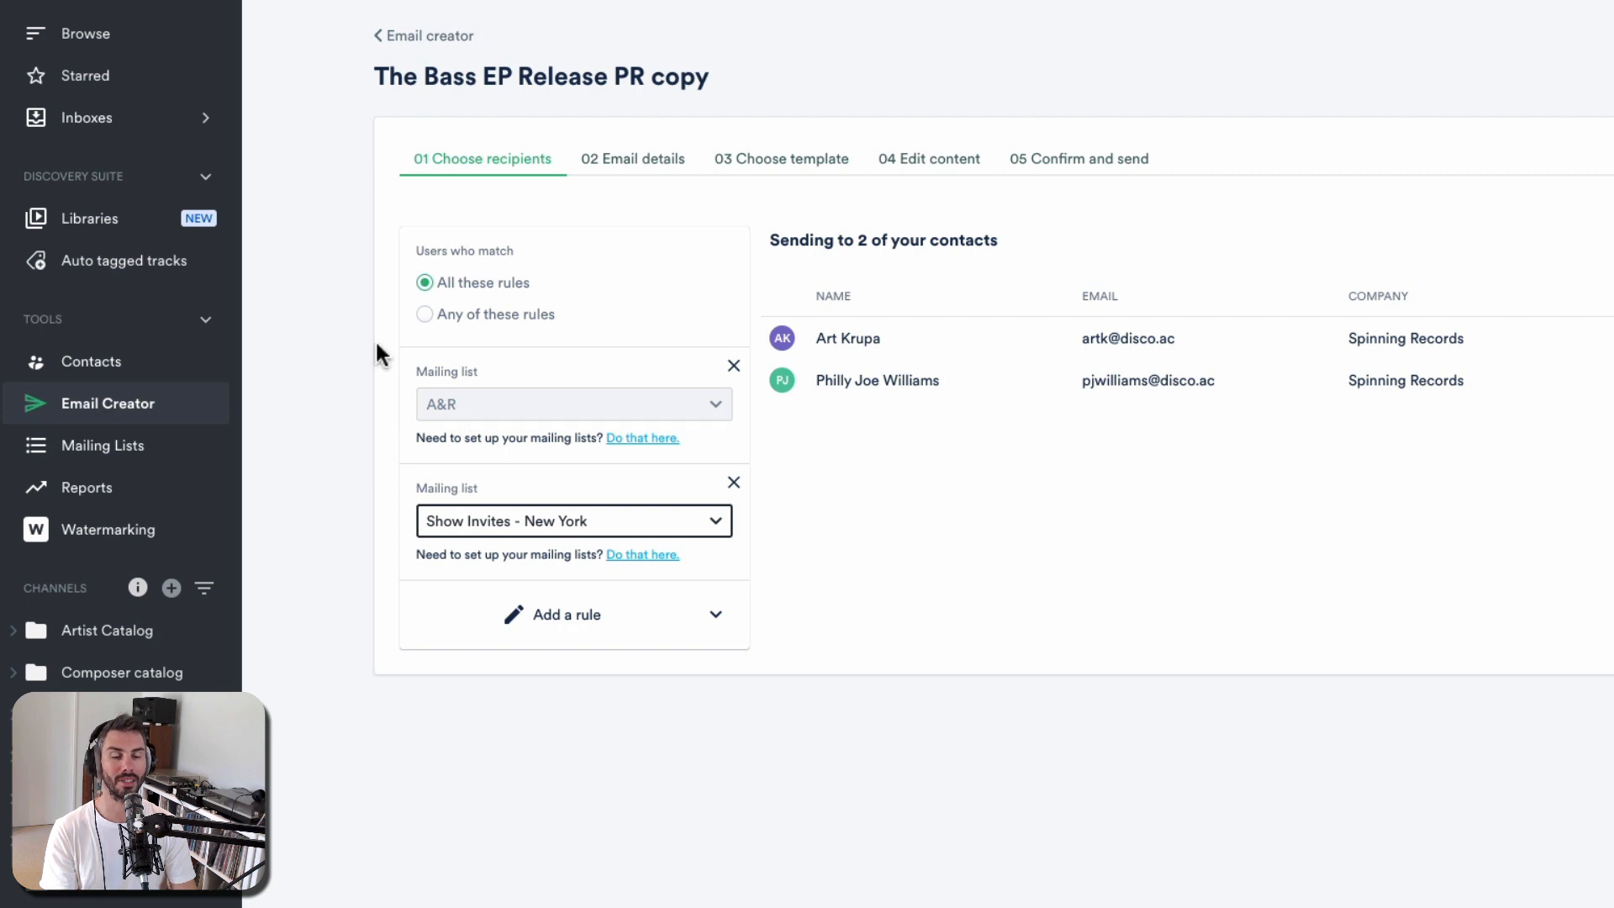
mouse_move(465, 331)
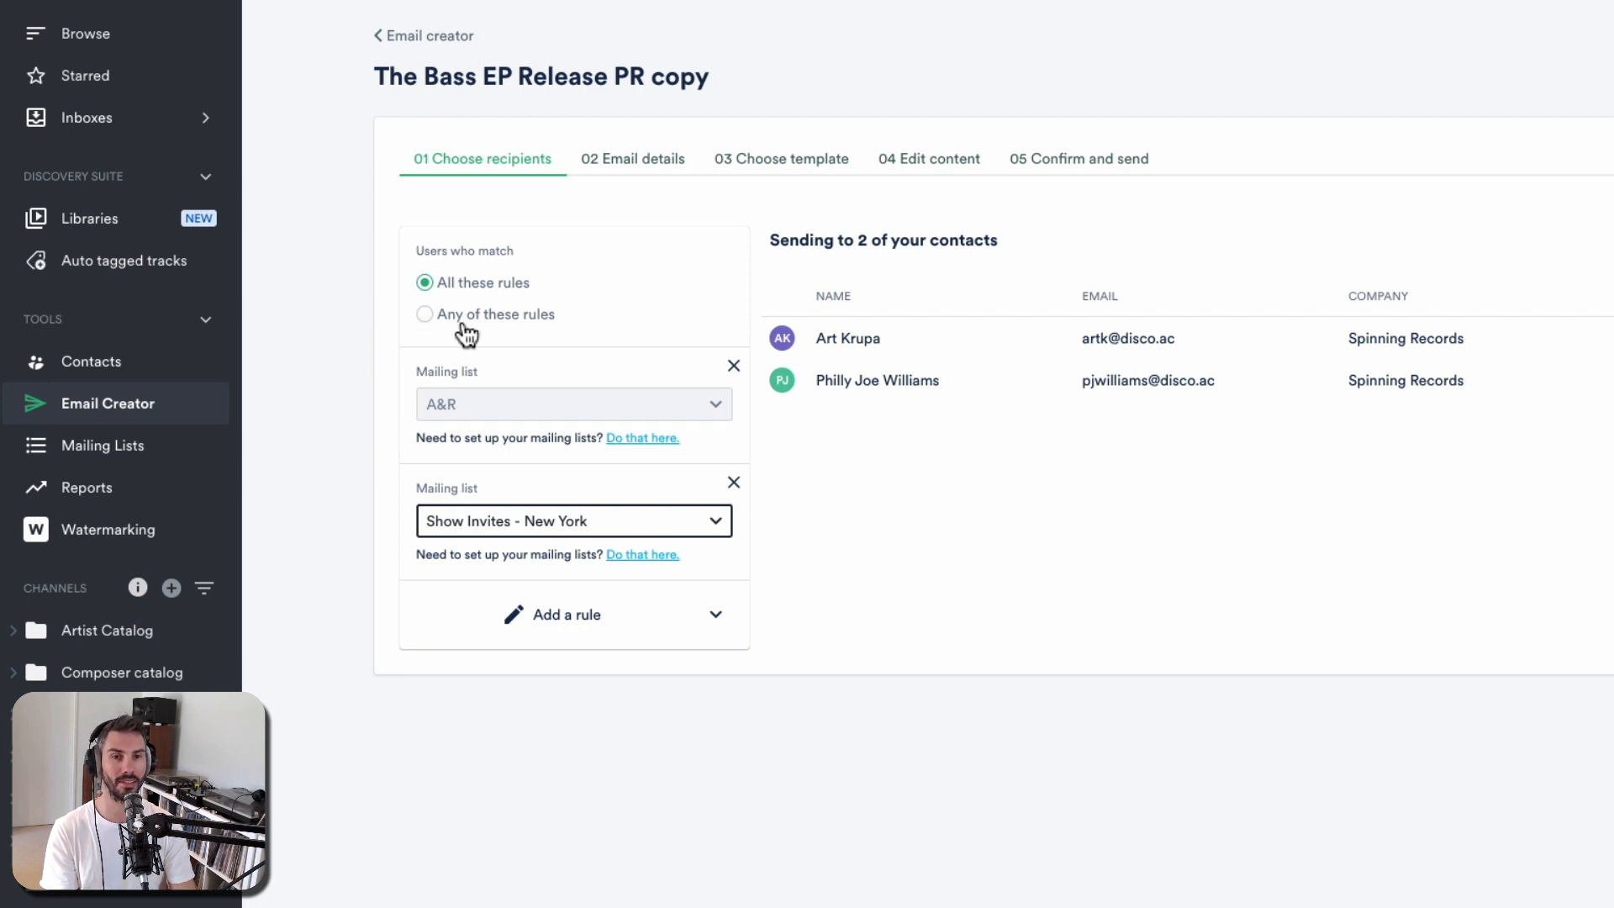
left_click(423, 313)
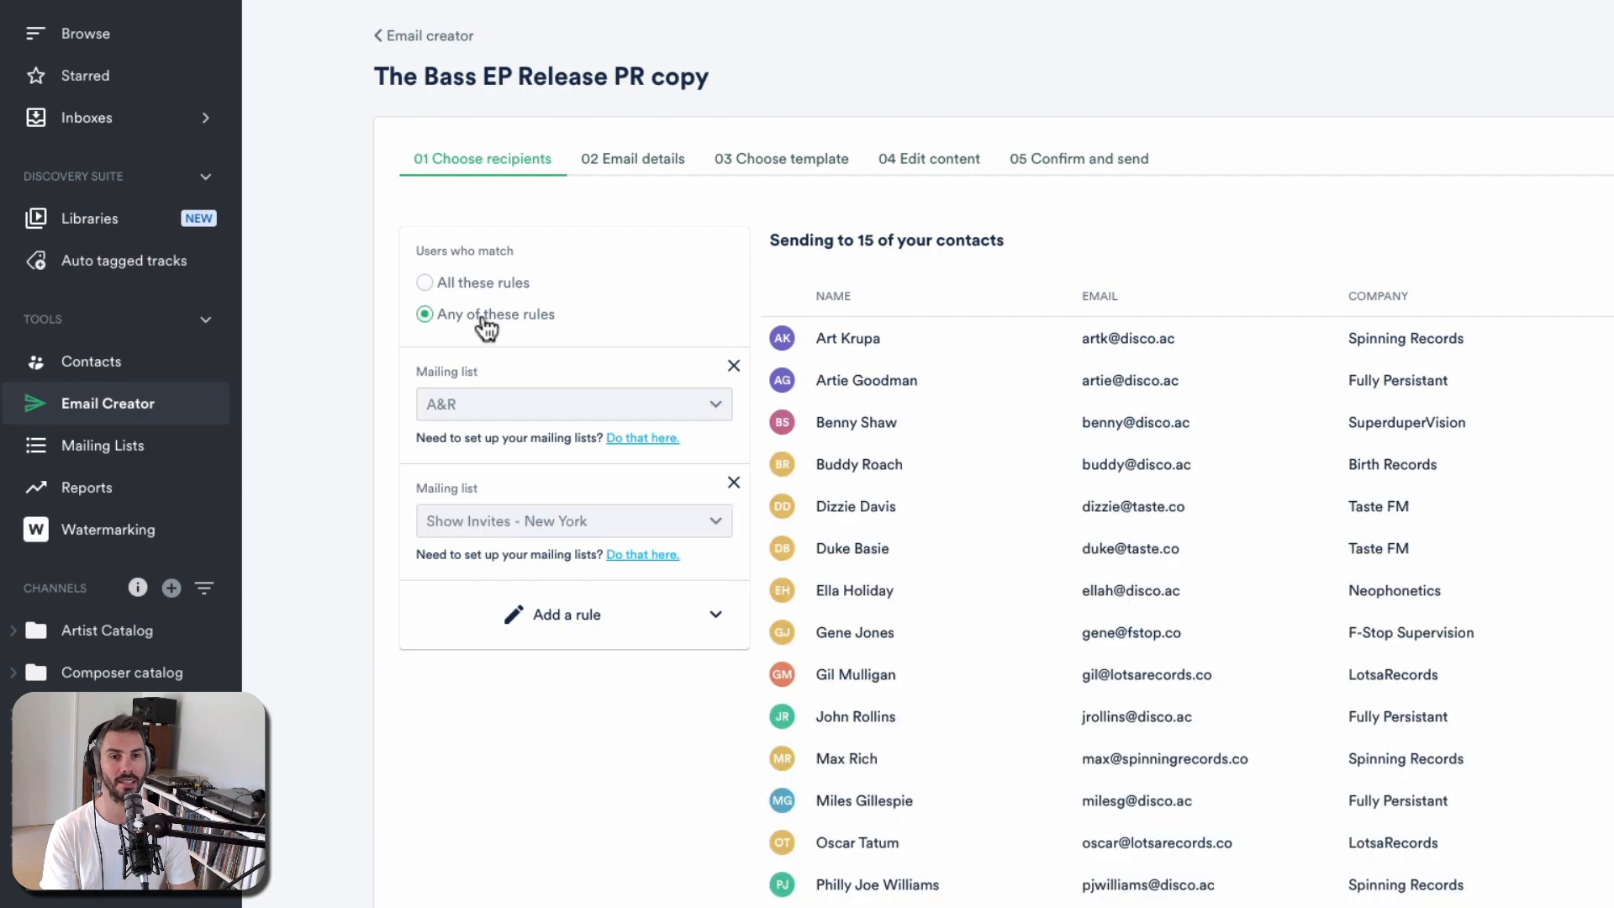